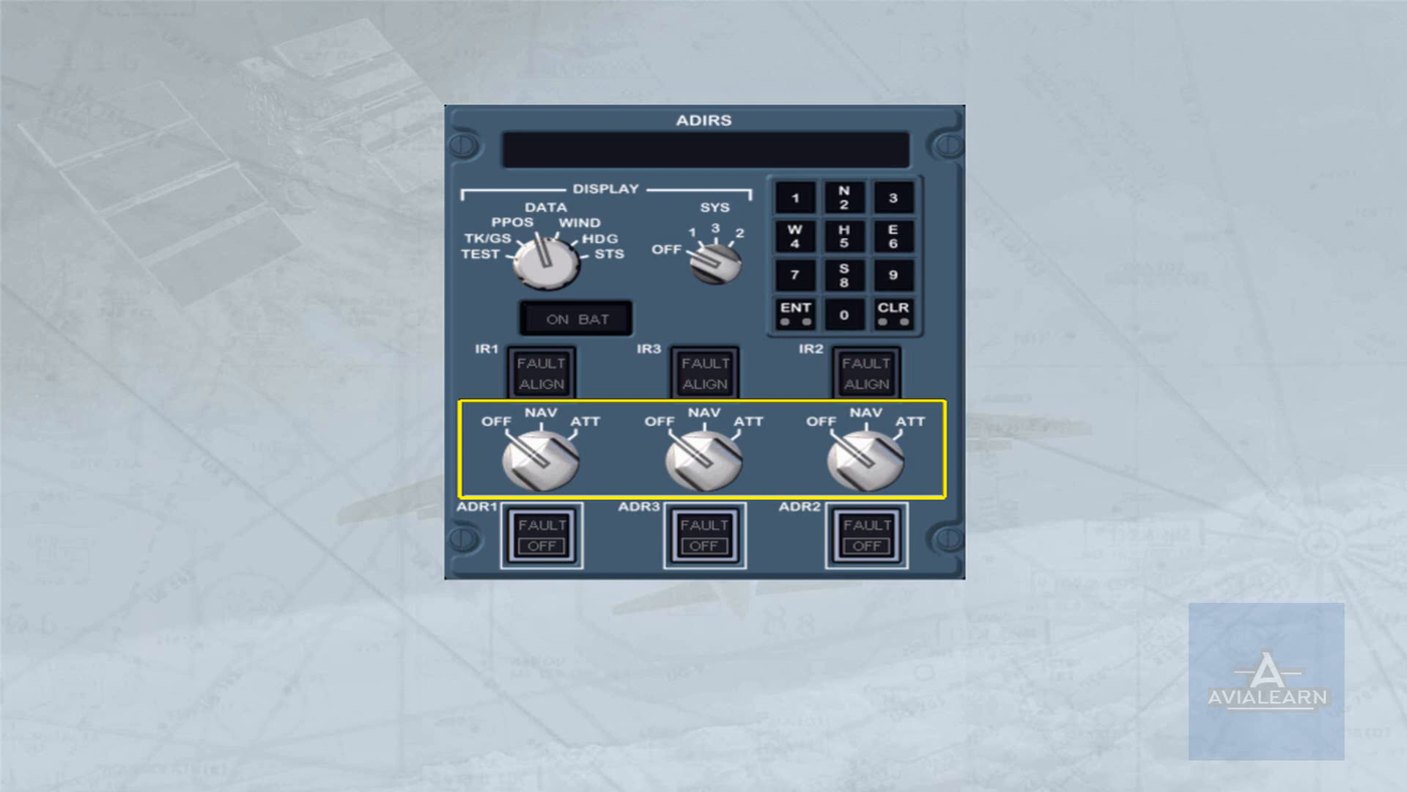
Advance the slide to highlight the three OFF/NAV/ATT IR mode selectors, all set to NAV
left_click(535, 453)
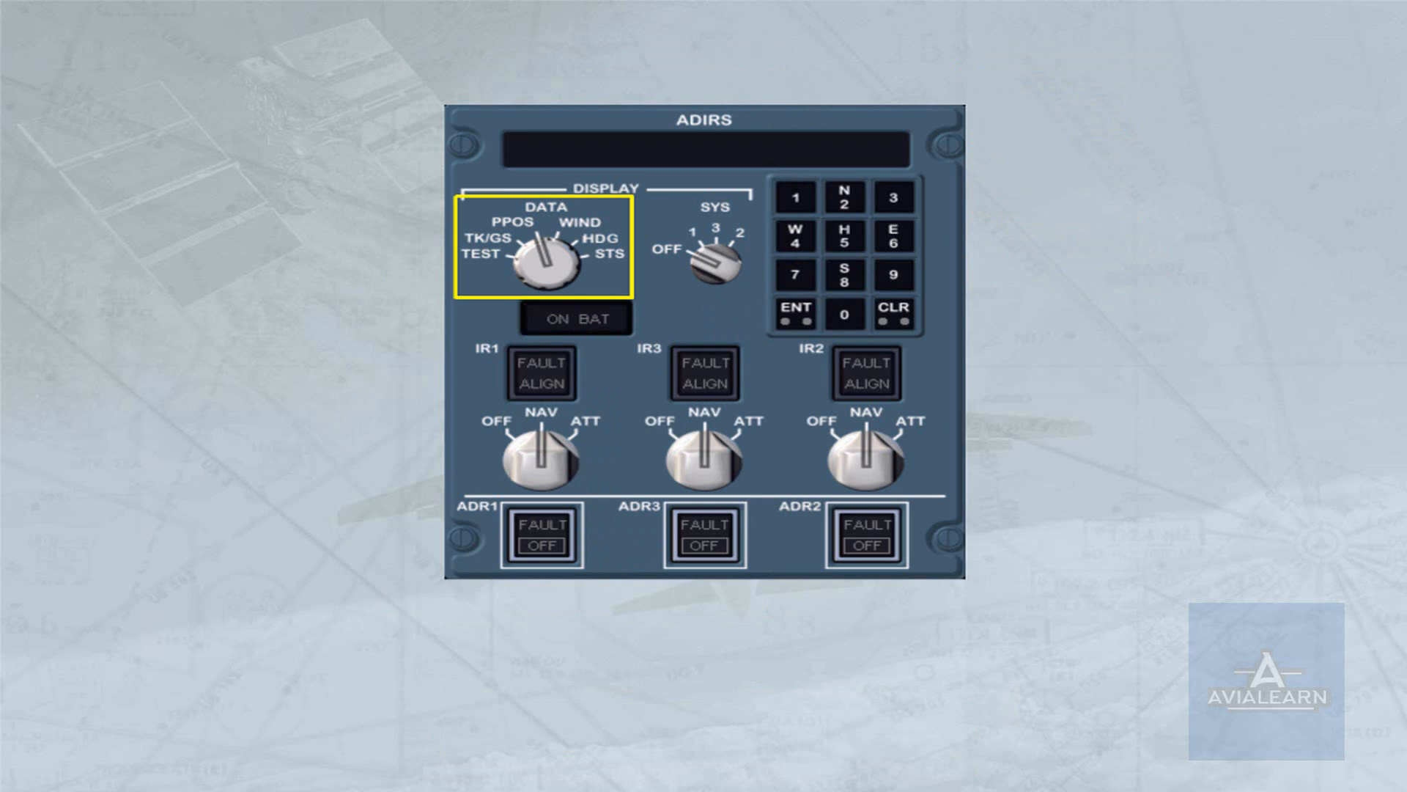
Show ADIRU3's present position N4337.3 E00 122.5 with SYS at 3 and DATA at PPOS
left_click(710, 249)
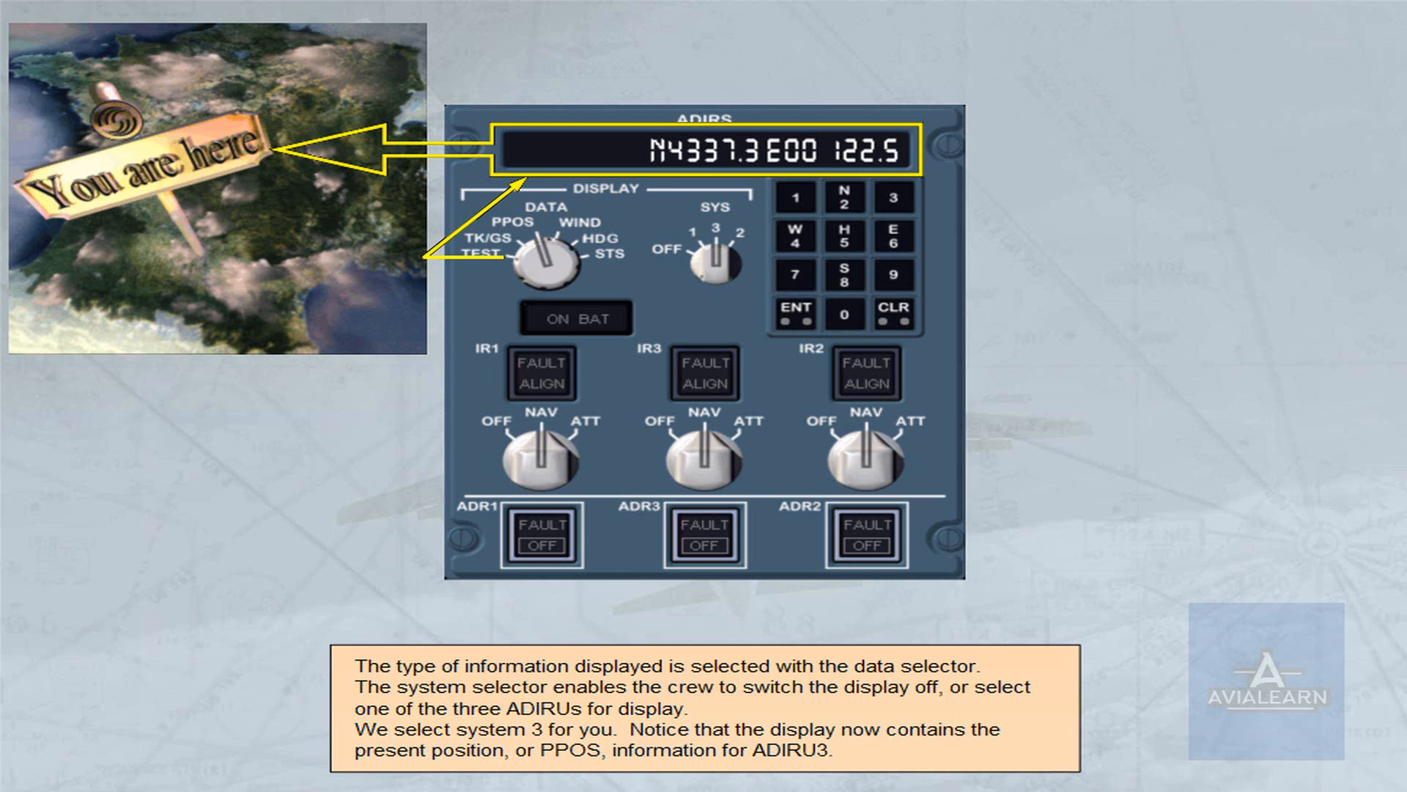
Turn the DATA selector onward so the display reads TTN 10
left_click(540, 258)
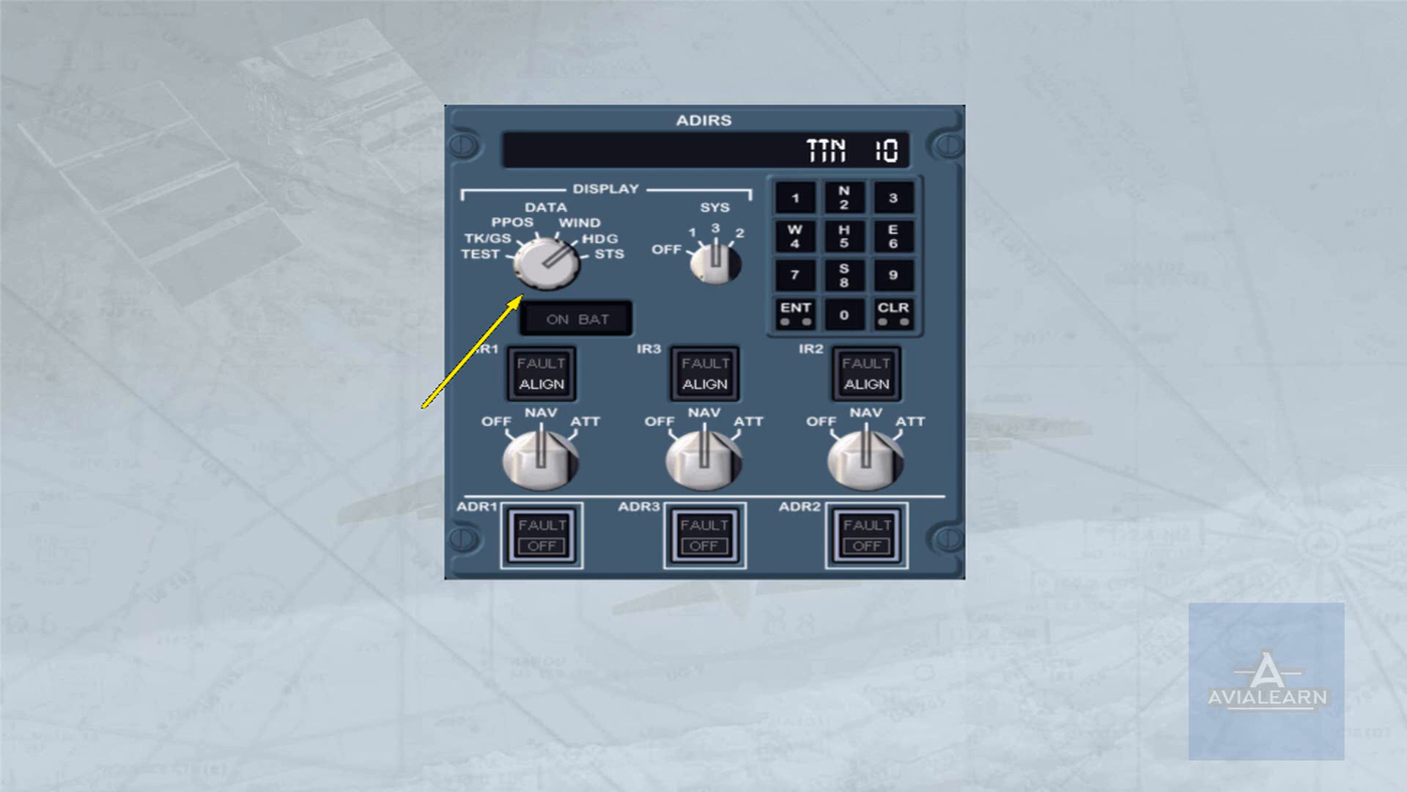
Set the DATA selector to TK/GS, displaying TK 359 GS 300
left_click(539, 265)
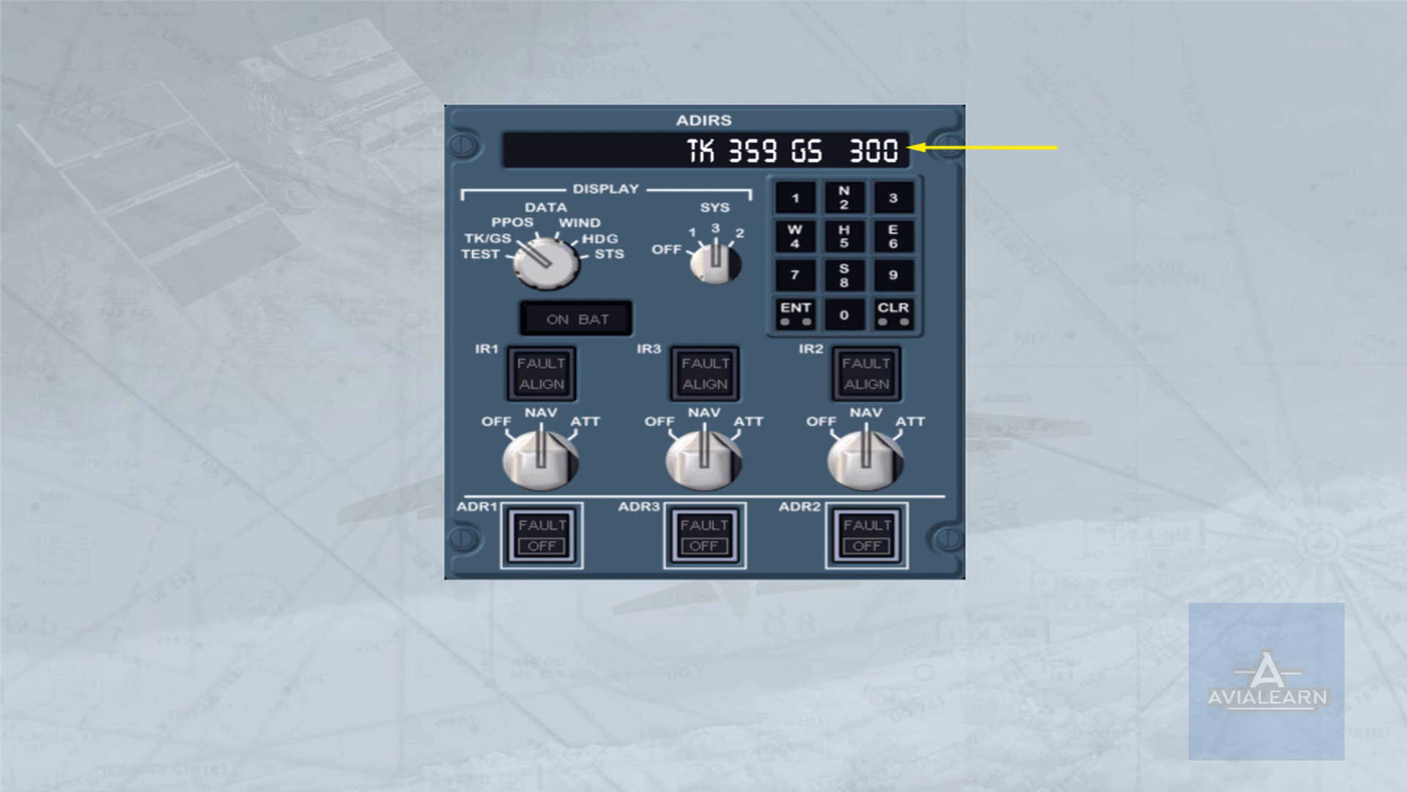